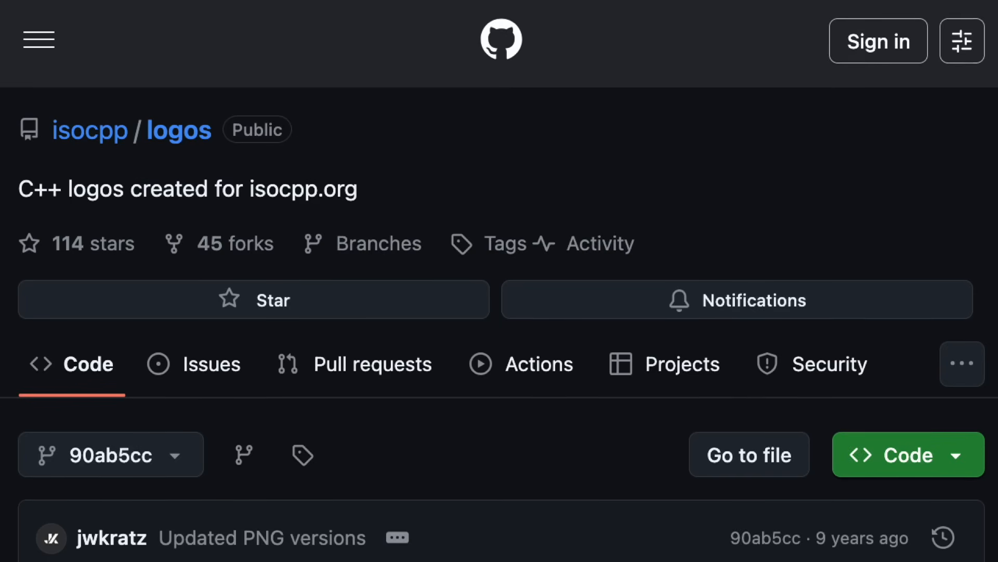
scroll("down", 3)
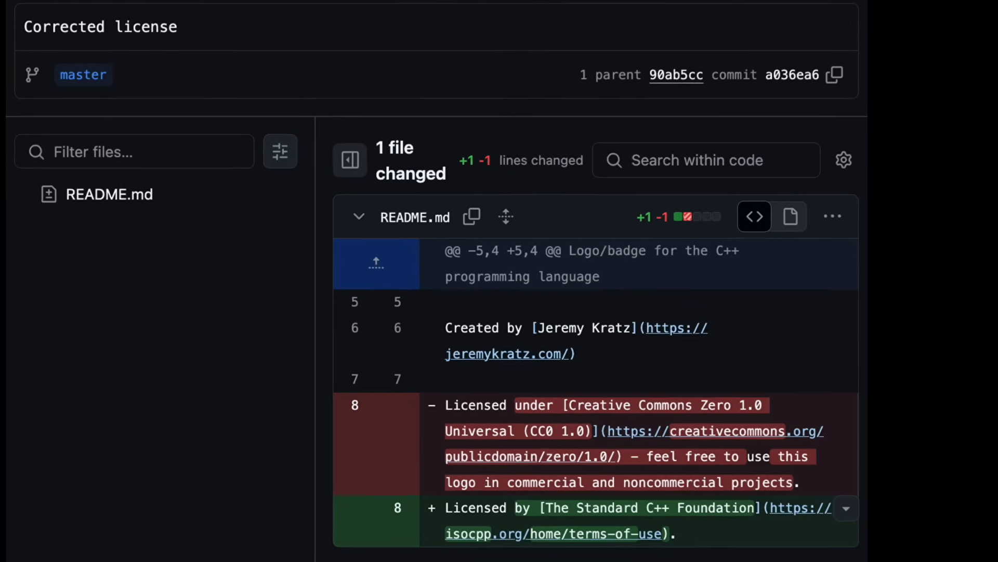
scroll("down", 3)
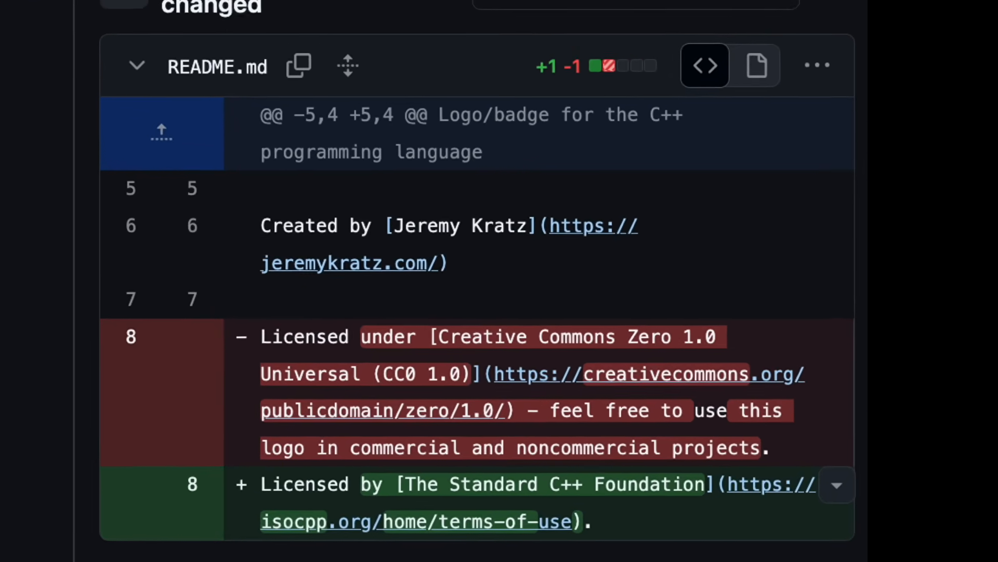